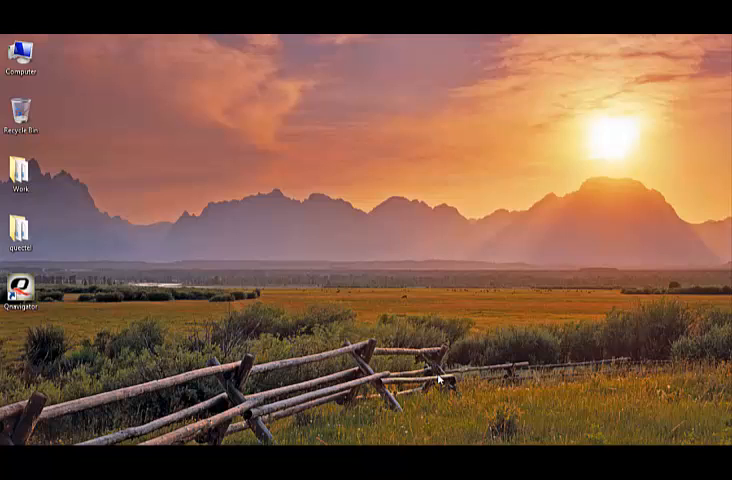
{"action": "mouse_move", "coordinate": [144, 352]}
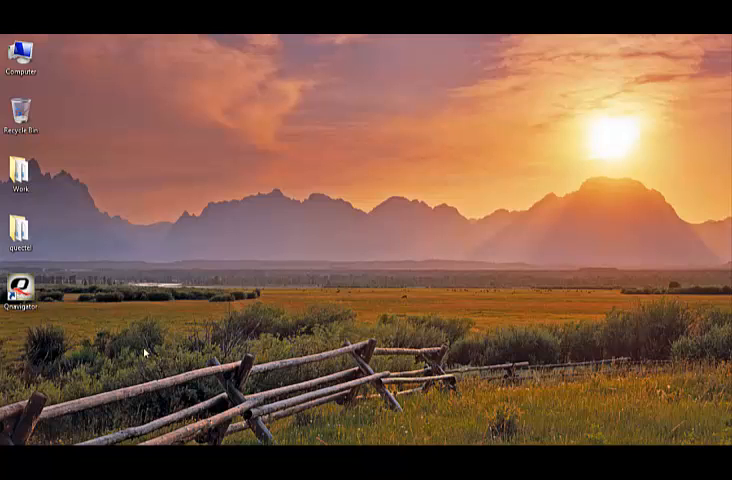
Step: Launch QNavigator, pass the welcome screen and choose the GSM/GPRS module type
{"action": "double_click", "coordinate": [24, 288]}
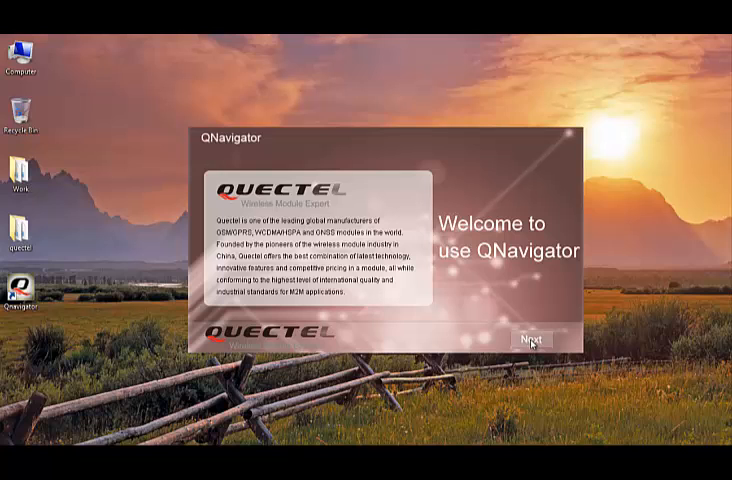
{"action": "left_click", "coordinate": [528, 340]}
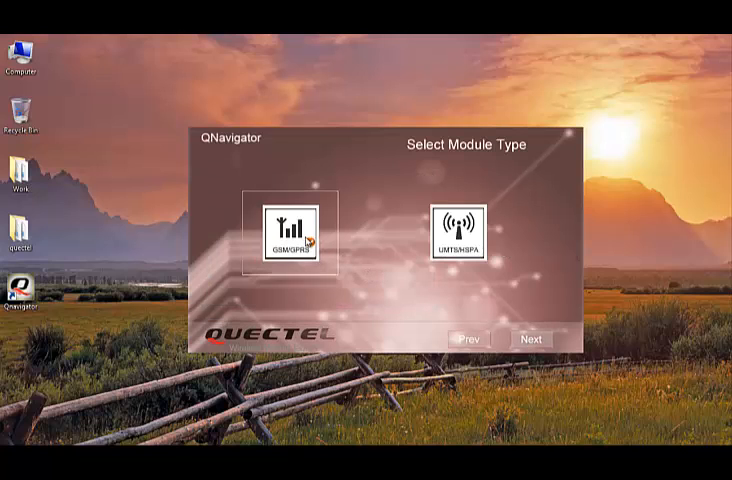
{"action": "left_click", "coordinate": [296, 222]}
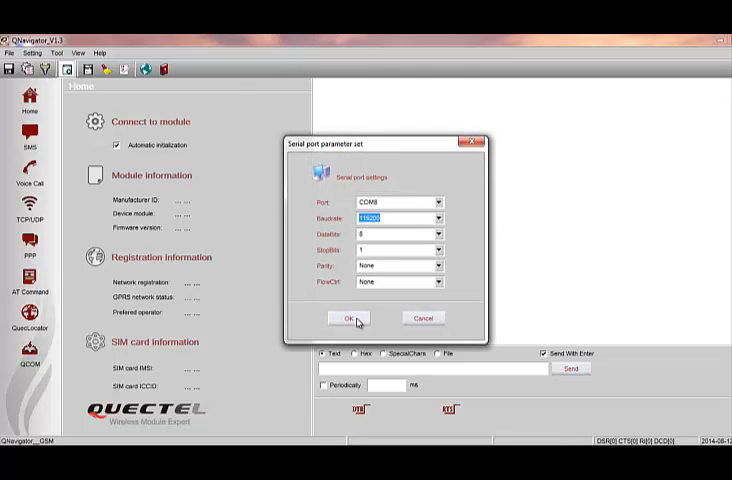
Step: Confirm the serial port settings to connect, then enter the AT+CPIN=12 command
{"action": "left_click", "coordinate": [344, 318]}
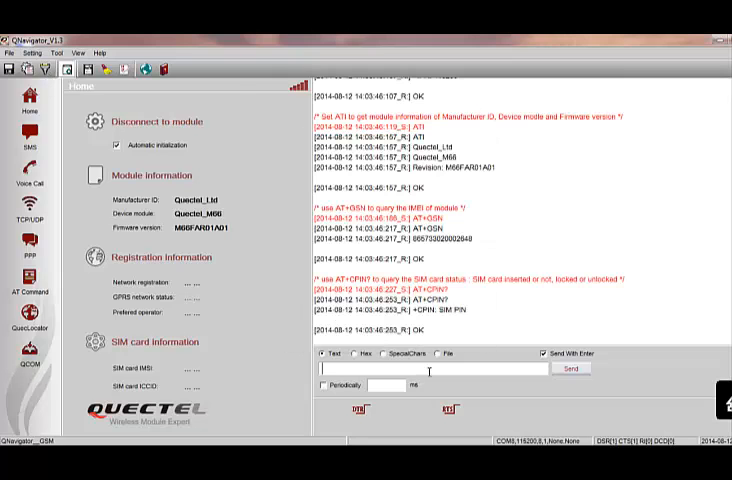
{"action": "type", "text": "AT+CPIN=1234"}
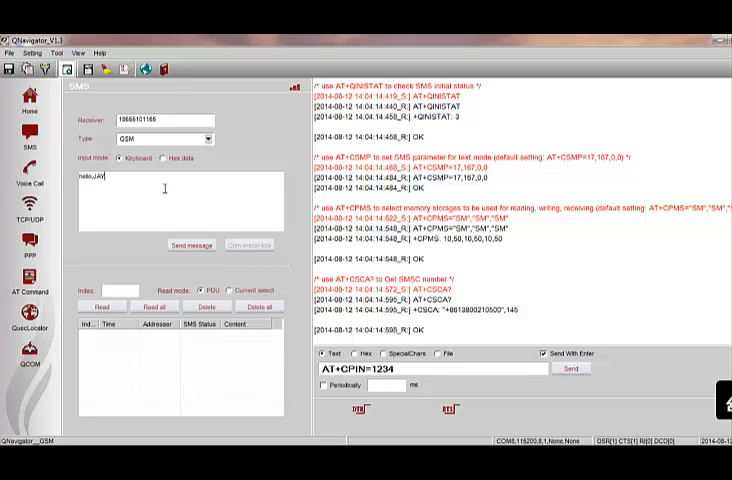
Step: Send the SMS to the entered number and dismiss the 'Success to send a message' dialog
{"action": "left_click", "coordinate": [192, 244]}
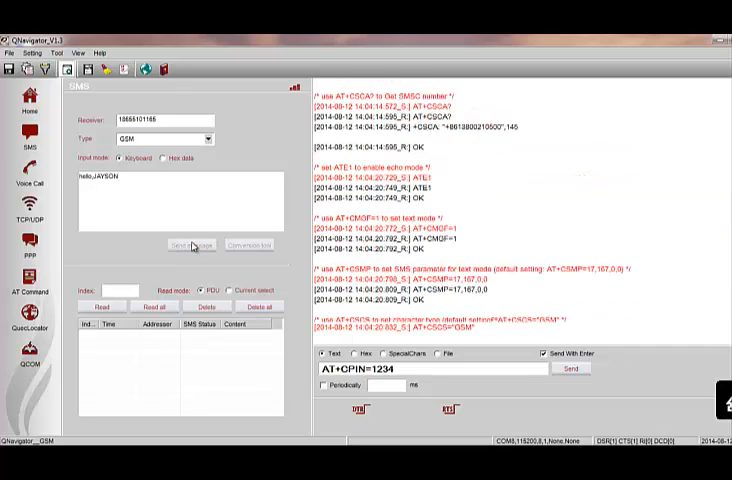
{"action": "left_click", "coordinate": [192, 244]}
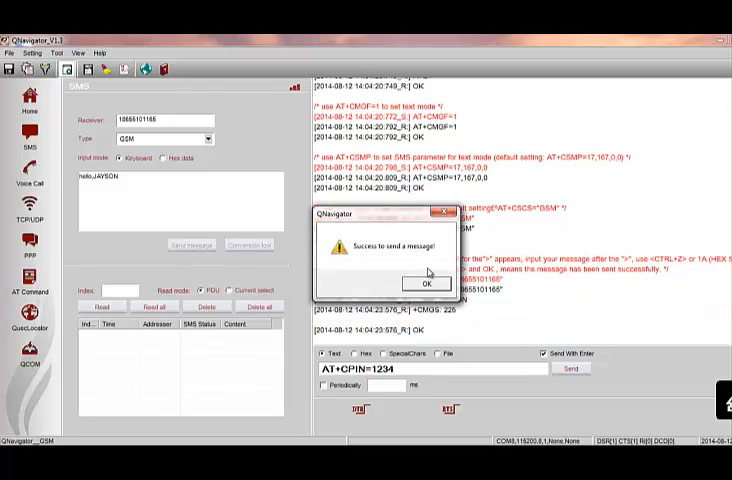
{"action": "left_click", "coordinate": [428, 278]}
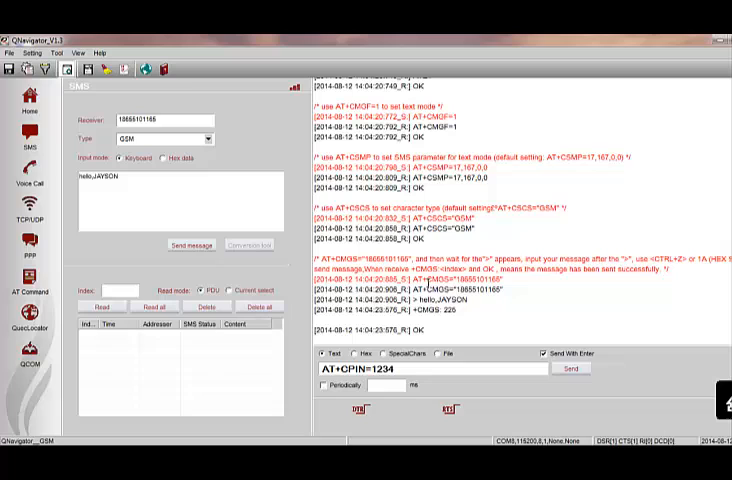